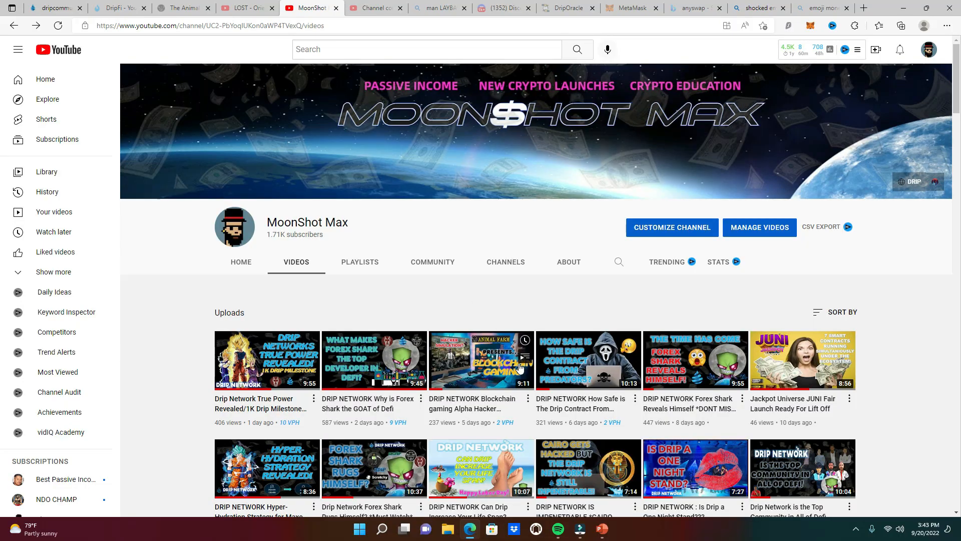
Step: Browse MoonShot Max's older uploads and play 'Passive Income: The Diamond Team 365% ROI BNB Bank Roll'
{"action": "scroll", "scroll_direction": "down", "scroll_amount": 3}
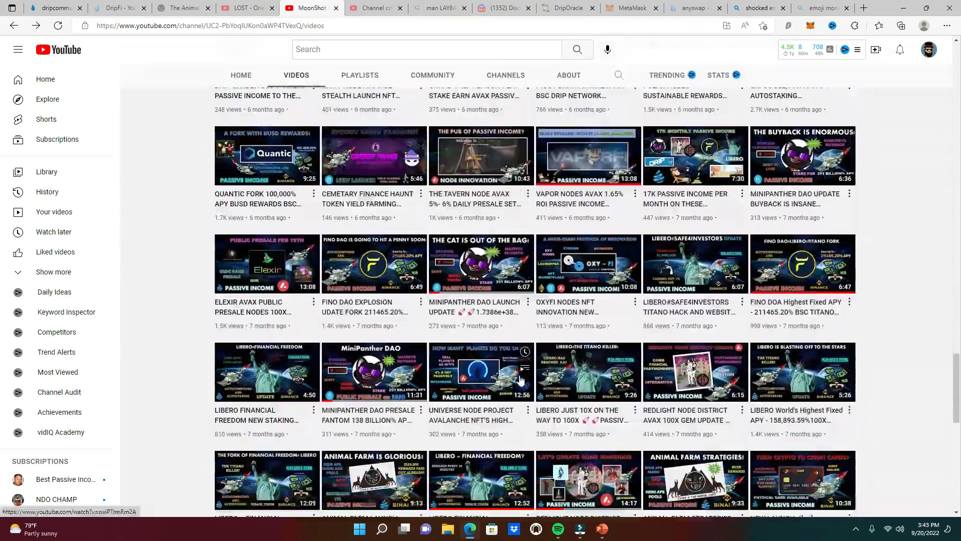
{"action": "scroll", "scroll_direction": "down", "scroll_amount": 3}
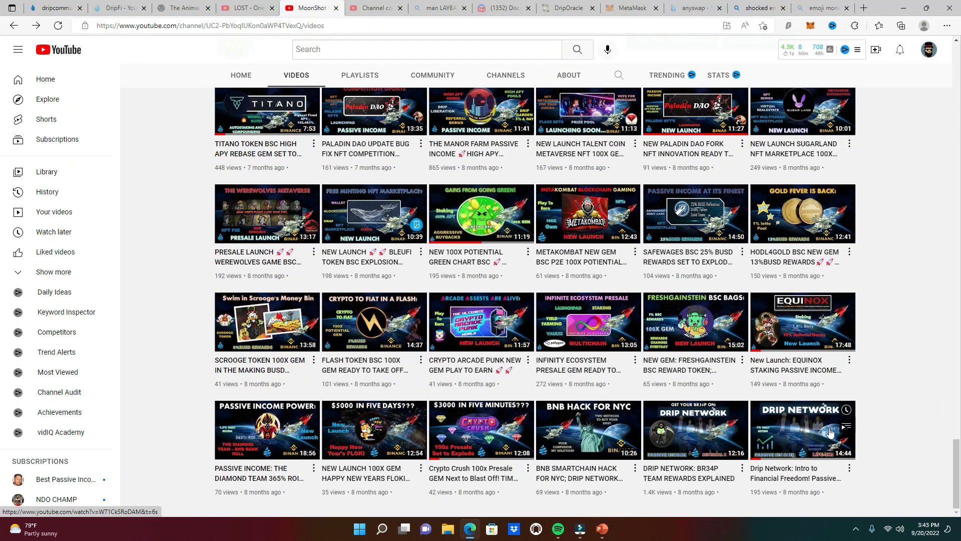
{"action": "left_click", "coordinate": [792, 429]}
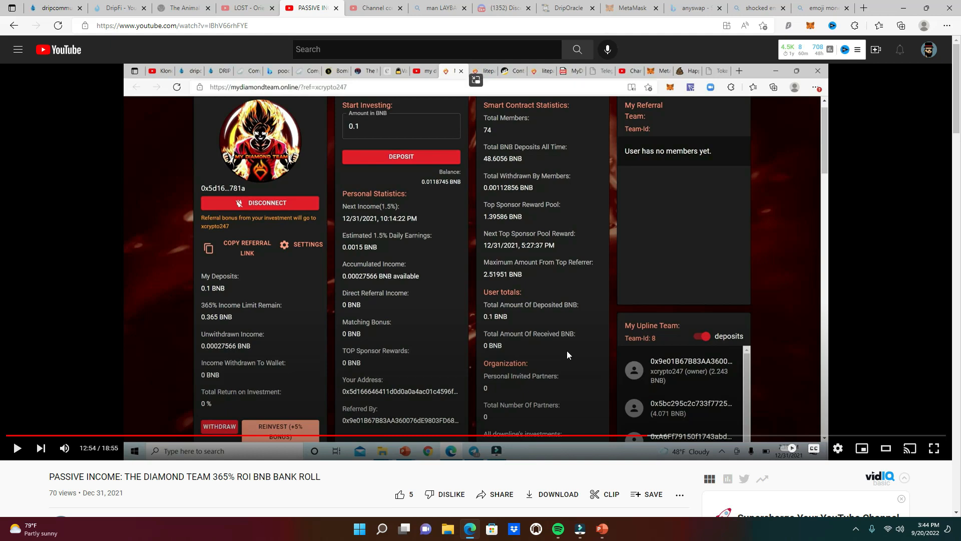
{"action": "mouse_move", "coordinate": [711, 433]}
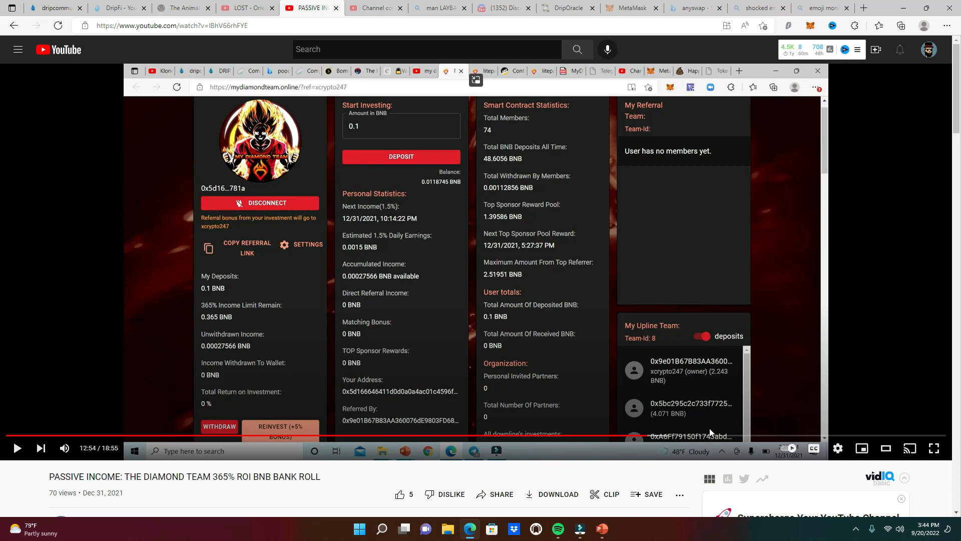
{"action": "mouse_move", "coordinate": [780, 437]}
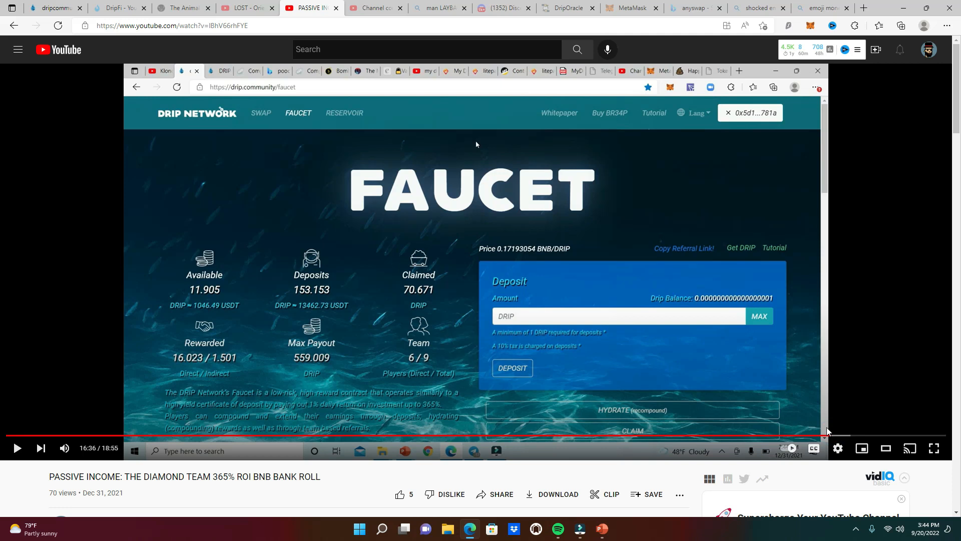
{"action": "mouse_move", "coordinate": [319, 284]}
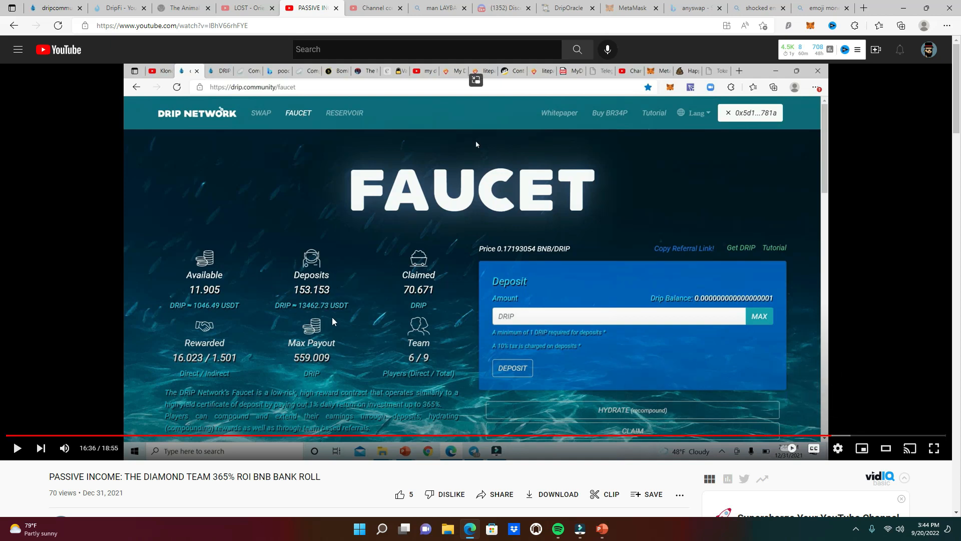
{"action": "mouse_move", "coordinate": [319, 312]}
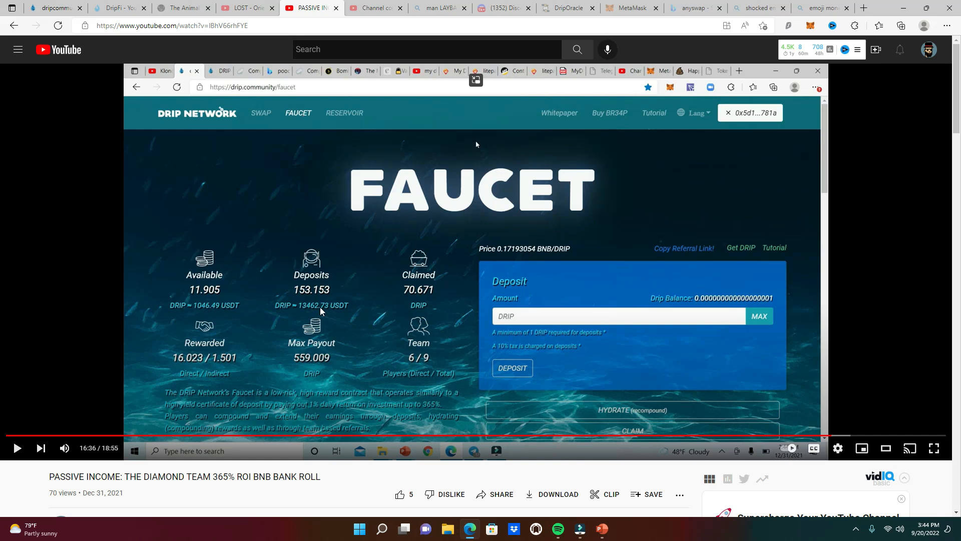
{"action": "mouse_move", "coordinate": [323, 311]}
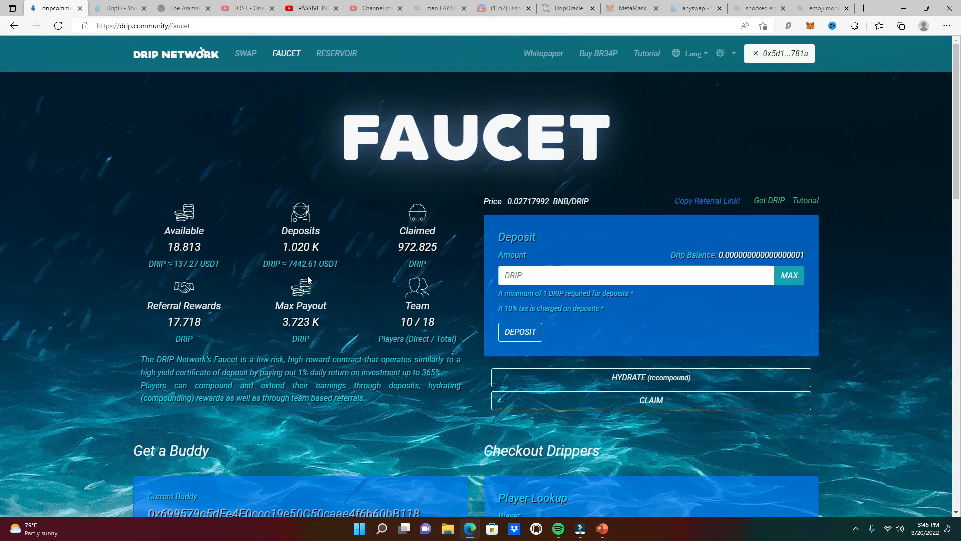
{"action": "mouse_move", "coordinate": [662, 376]}
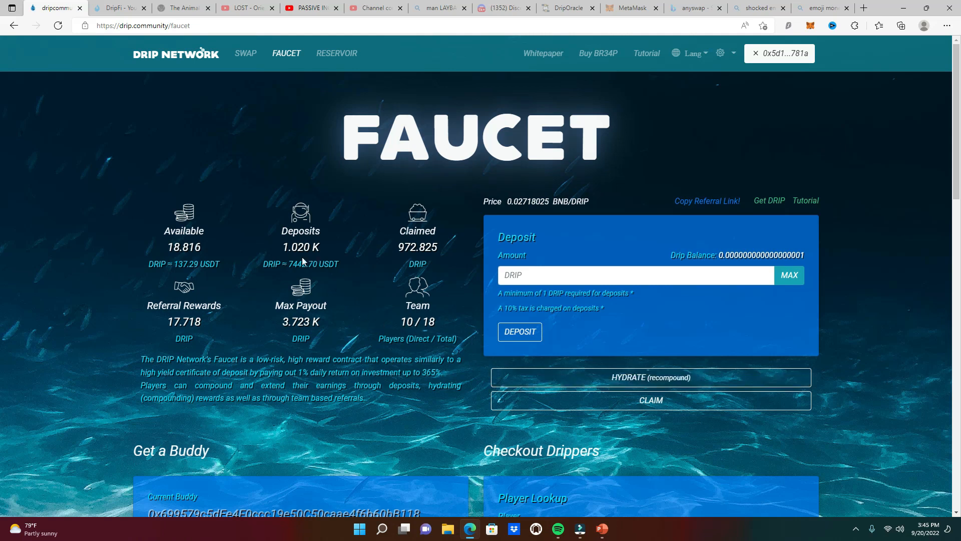
{"action": "mouse_move", "coordinate": [301, 257]}
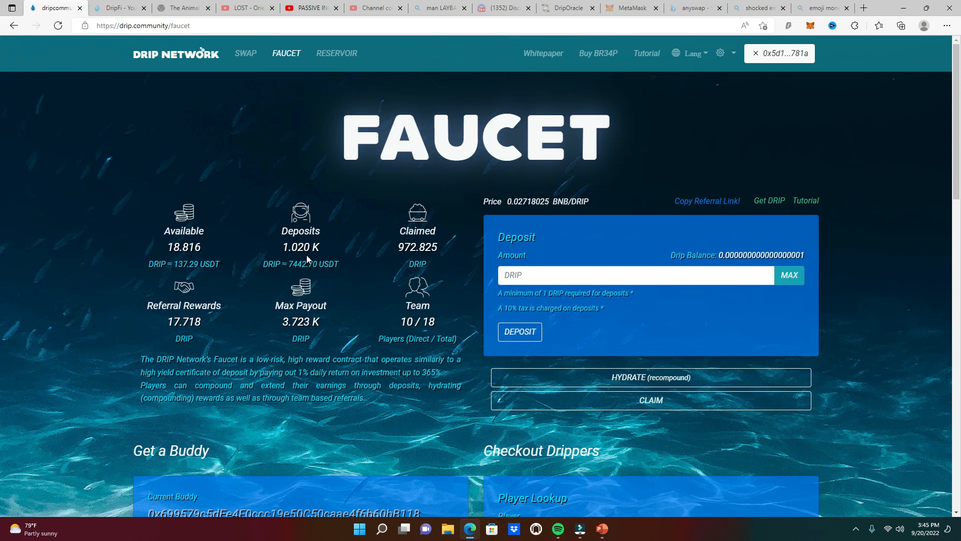
Step: Launch Calculator and compute 73 × 30 = 2,190
{"action": "left_click", "coordinate": [382, 528]}
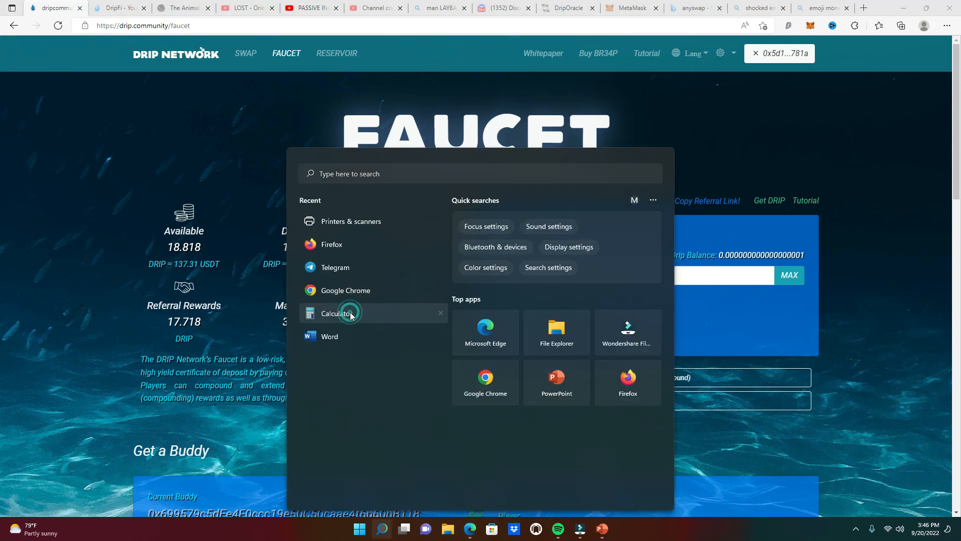
{"action": "left_click", "coordinate": [336, 313]}
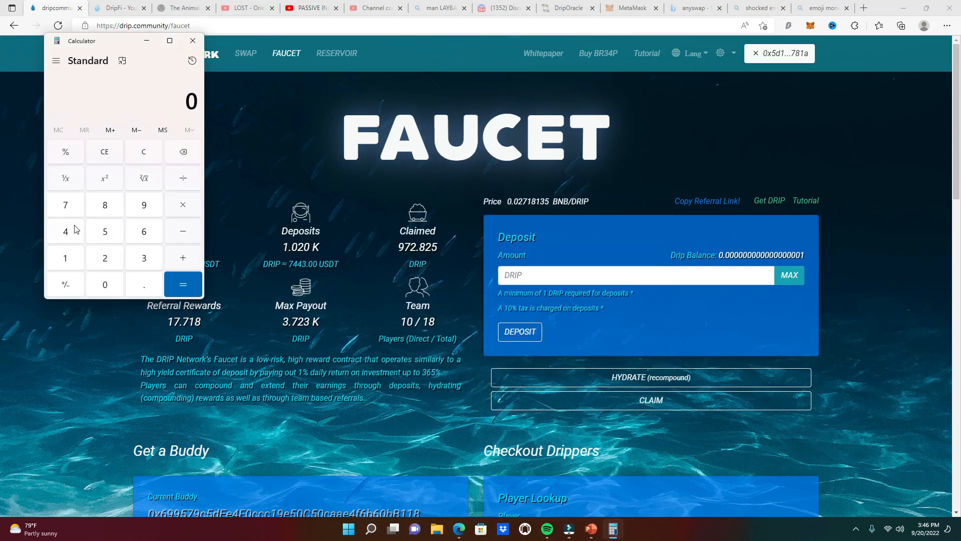
{"action": "left_click", "coordinate": [182, 204]}
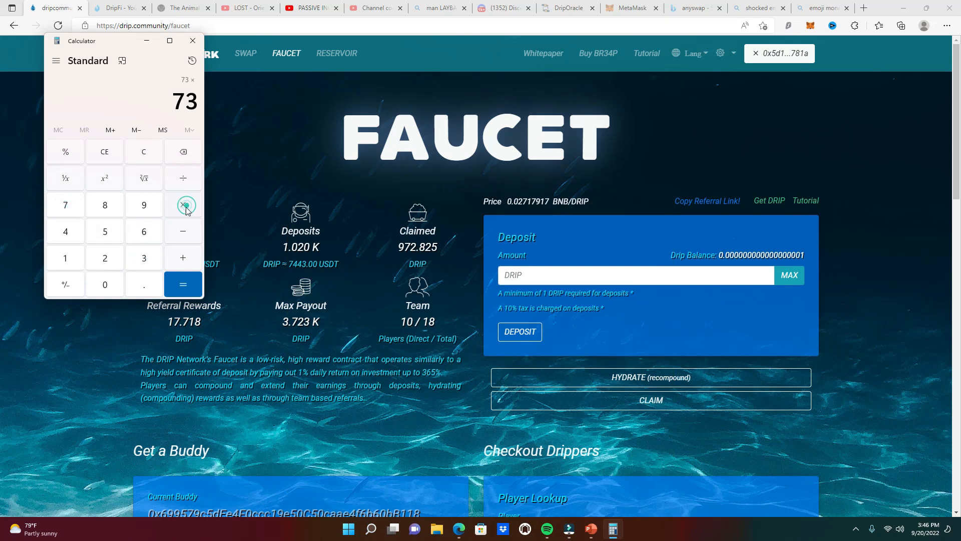
{"action": "left_click", "coordinate": [104, 284]}
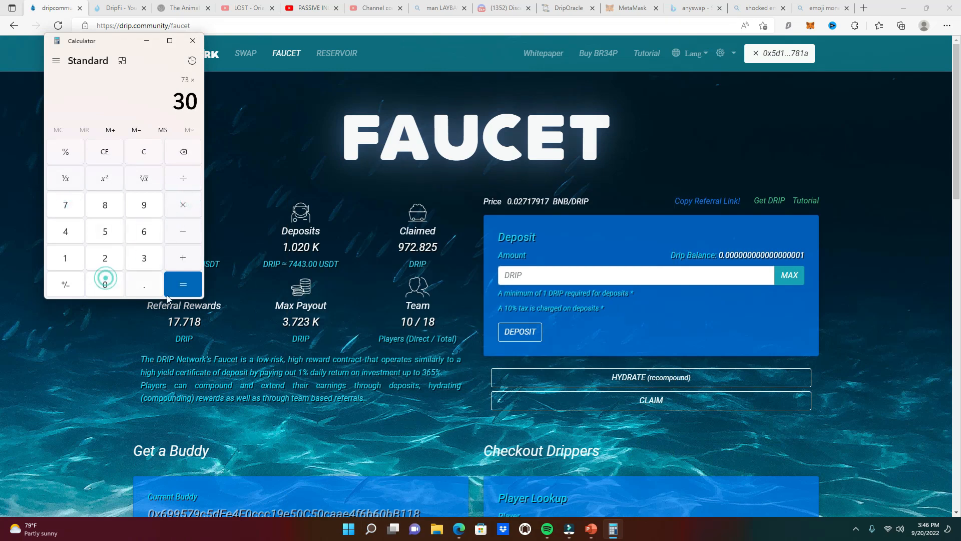
{"action": "left_click", "coordinate": [182, 283]}
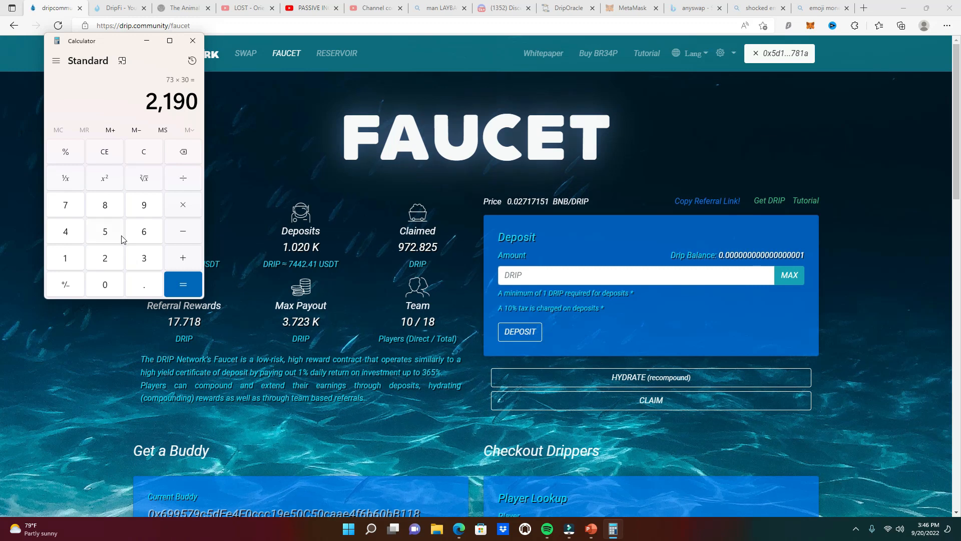
{"action": "mouse_move", "coordinate": [147, 223]}
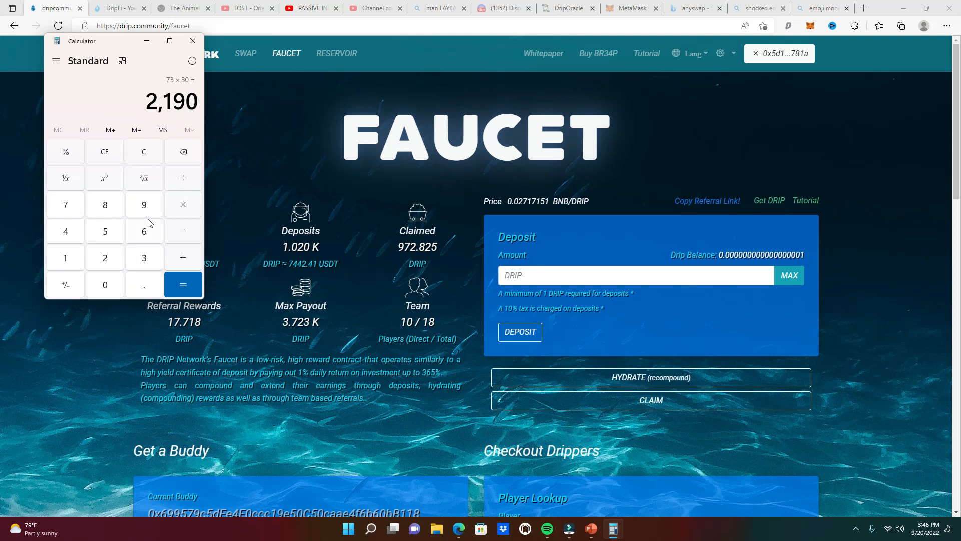
Step: Enter a new calculation of 250 × 30 and evaluate it
{"action": "left_click", "coordinate": [105, 232]}
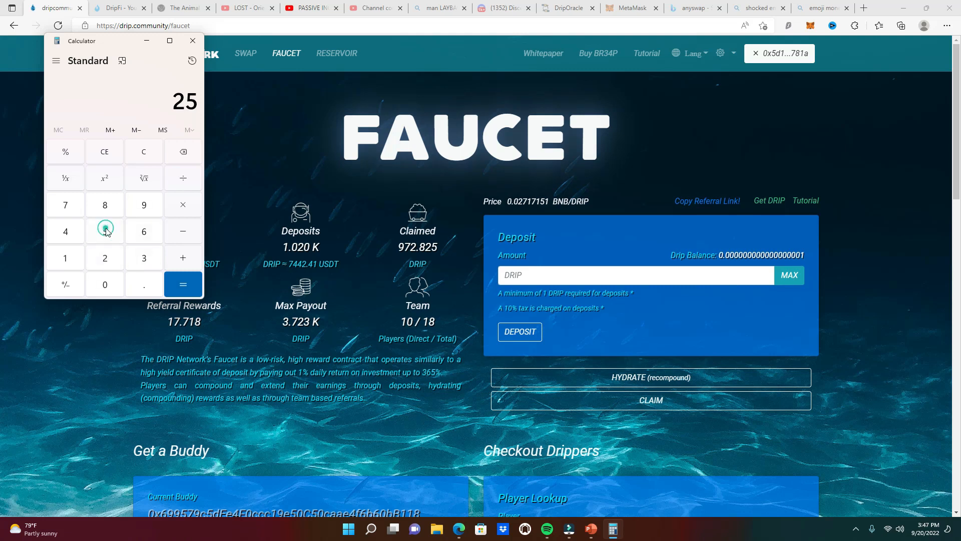
{"action": "left_click", "coordinate": [104, 232]}
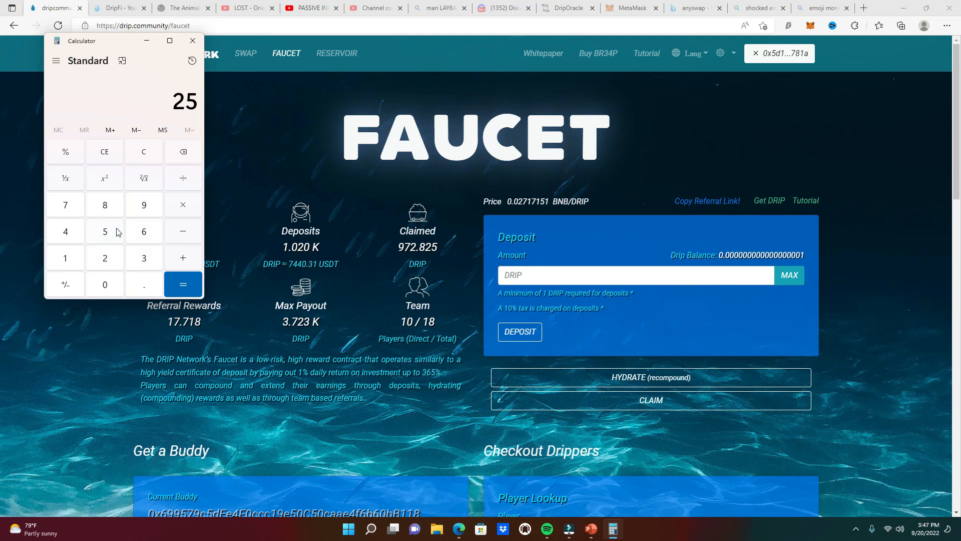
{"action": "mouse_move", "coordinate": [156, 230]}
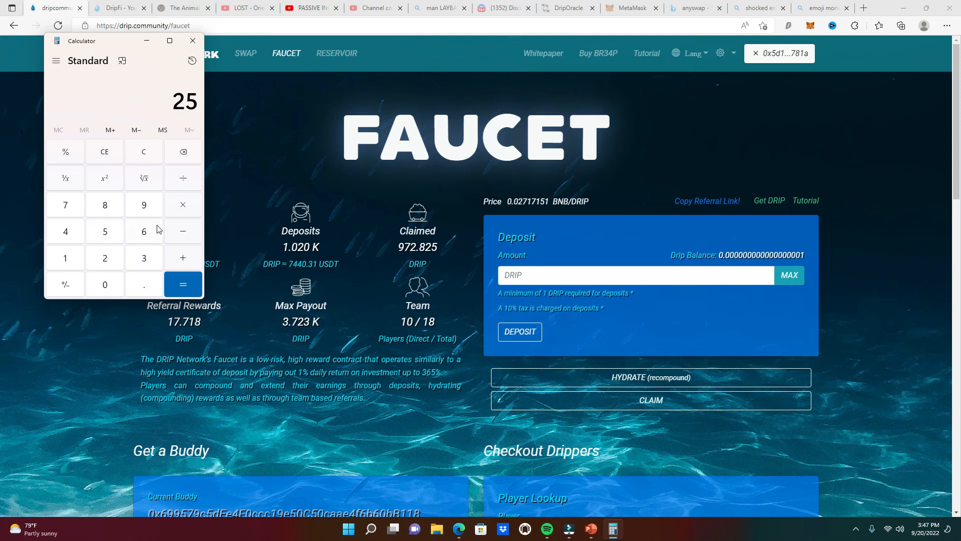
{"action": "left_click", "coordinate": [183, 205]}
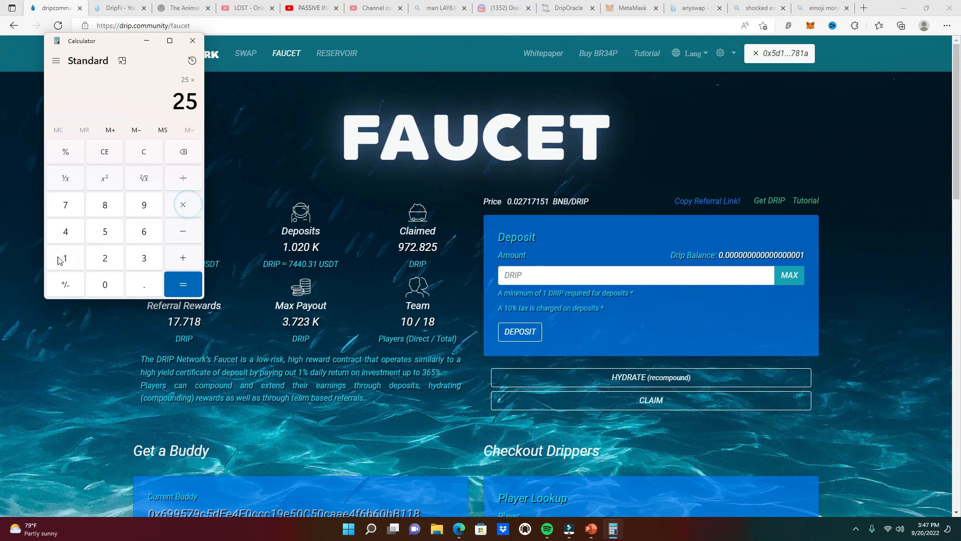
{"action": "left_click", "coordinate": [183, 284]}
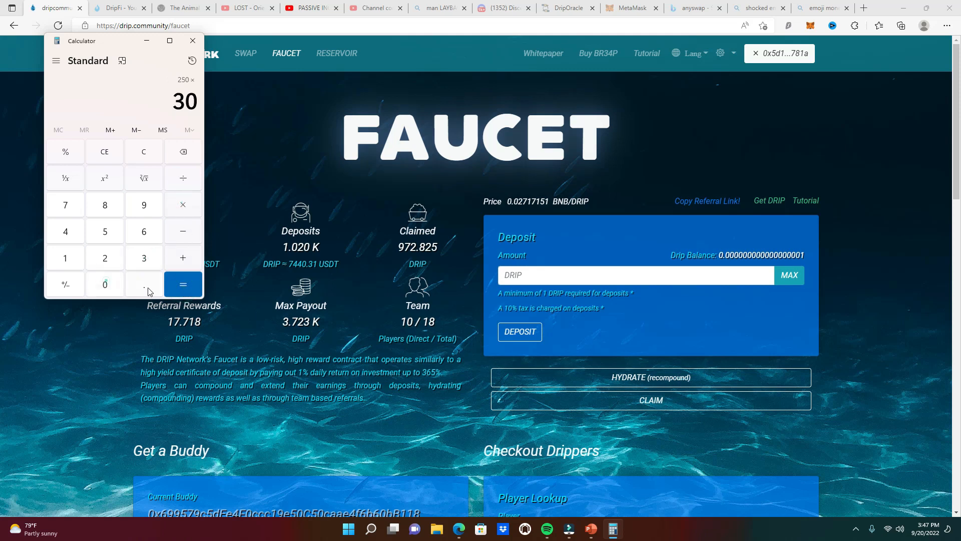
{"action": "left_click", "coordinate": [183, 284]}
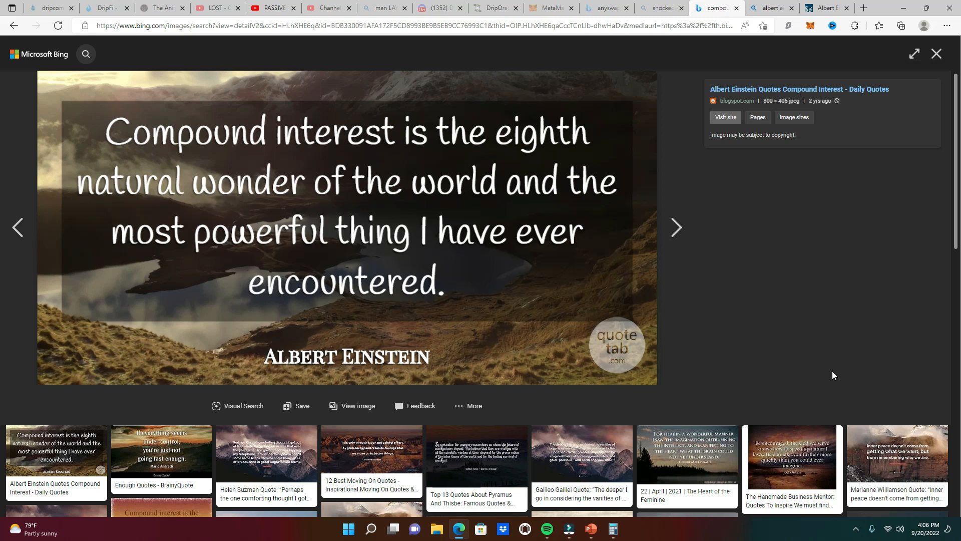
{"action": "mouse_move", "coordinate": [820, 374]}
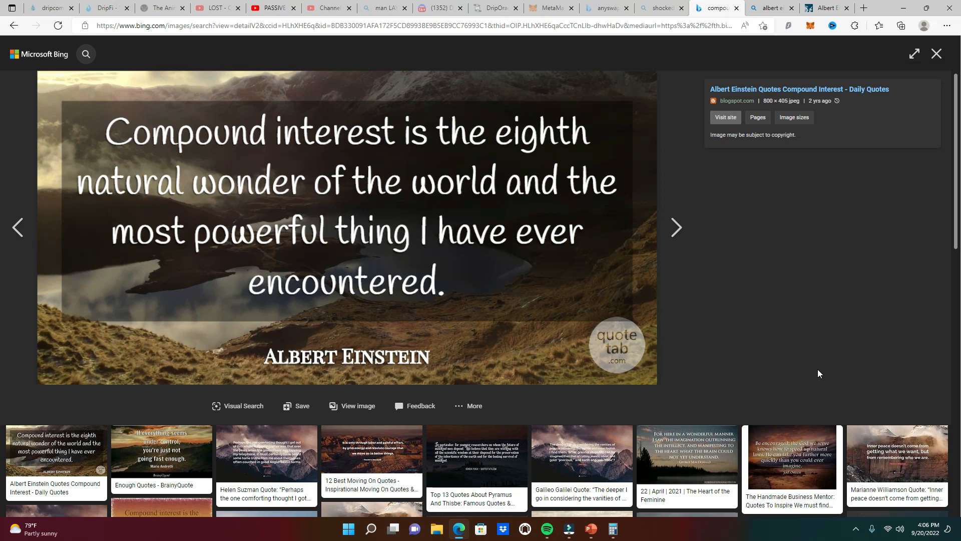
{"action": "mouse_move", "coordinate": [735, 362]}
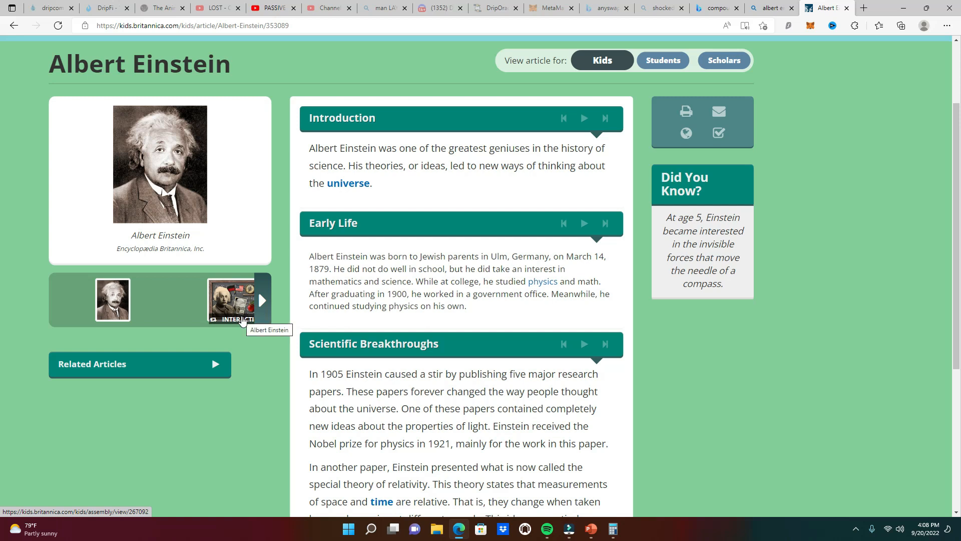
Step: Scroll the Einstein article down to the Scientific Breakthroughs section on relativity
{"action": "scroll", "scroll_direction": "down", "scroll_amount": 3}
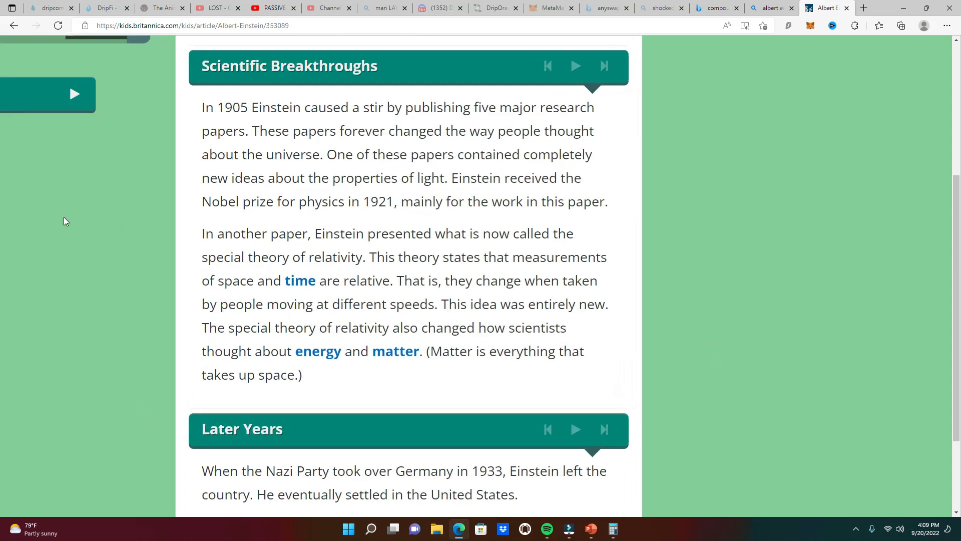
{"action": "mouse_move", "coordinate": [251, 216]}
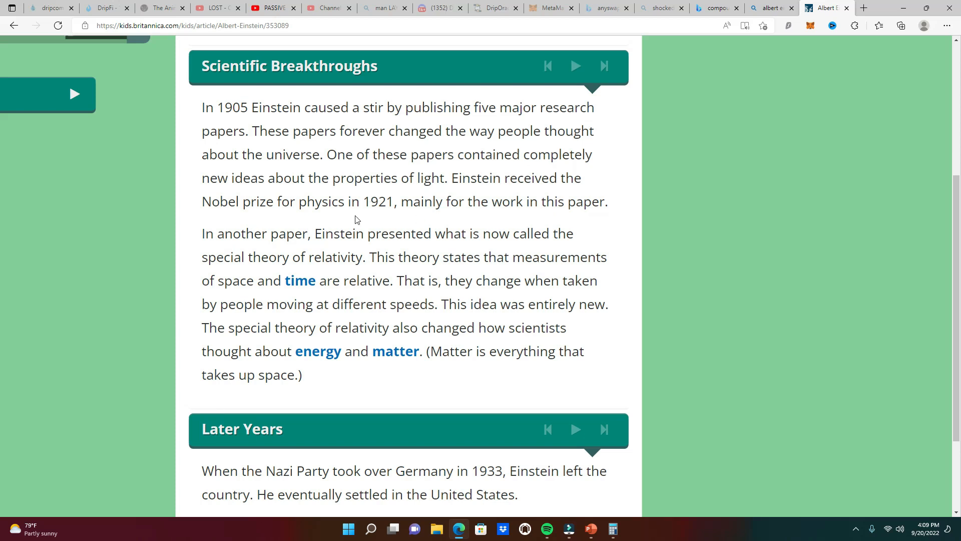
{"action": "mouse_move", "coordinate": [242, 235]}
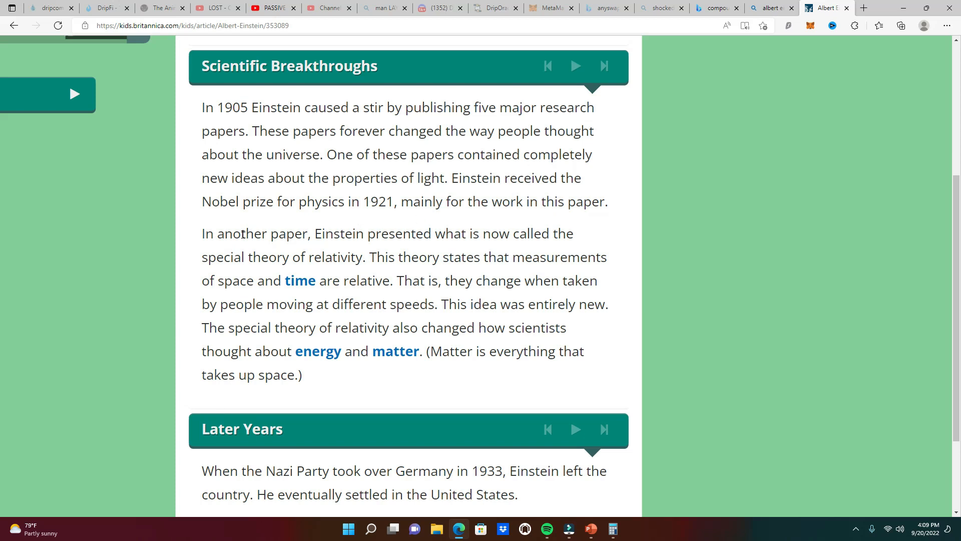
{"action": "mouse_move", "coordinate": [367, 227]}
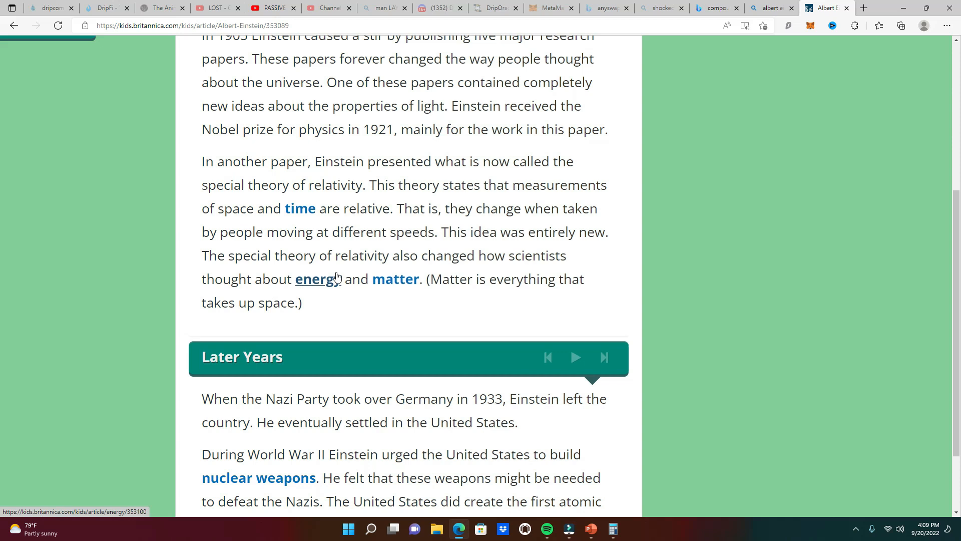
{"action": "mouse_move", "coordinate": [396, 279]}
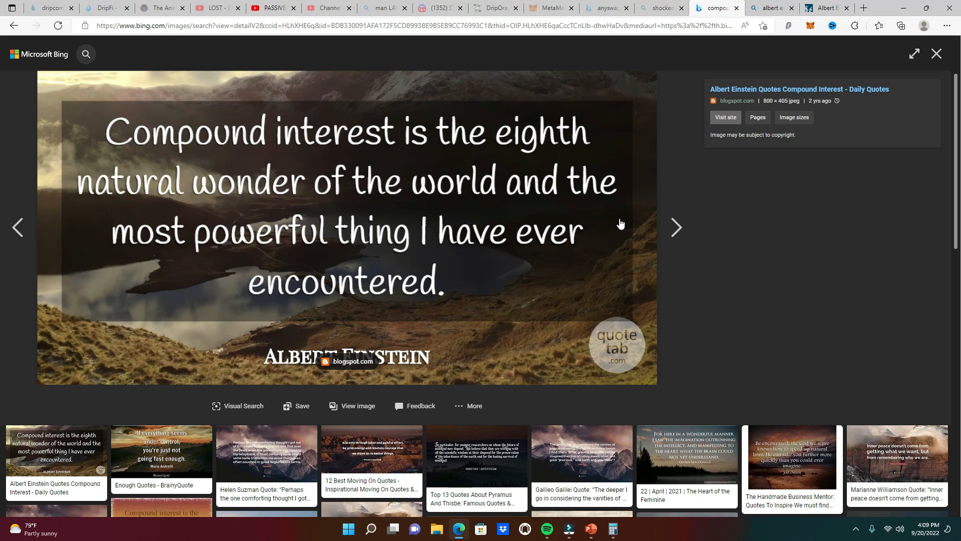
Step: Switch back to the Bing Images tab showing Einstein's compound-interest quote
{"action": "left_click", "coordinate": [46, 7]}
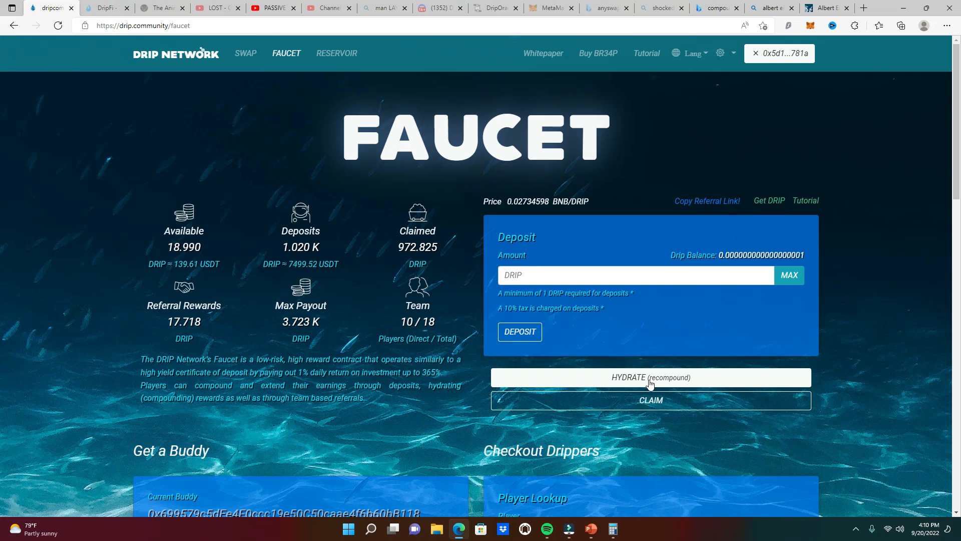
{"action": "mouse_move", "coordinate": [335, 330]}
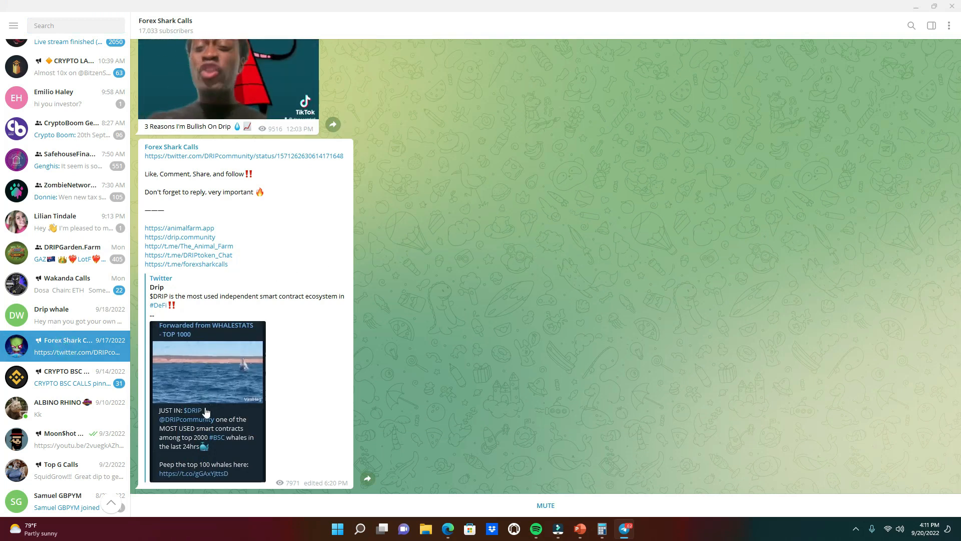
Step: Enlarge the forwarded WHALESTATS whale post image in the photo viewer
{"action": "left_click", "coordinate": [207, 368]}
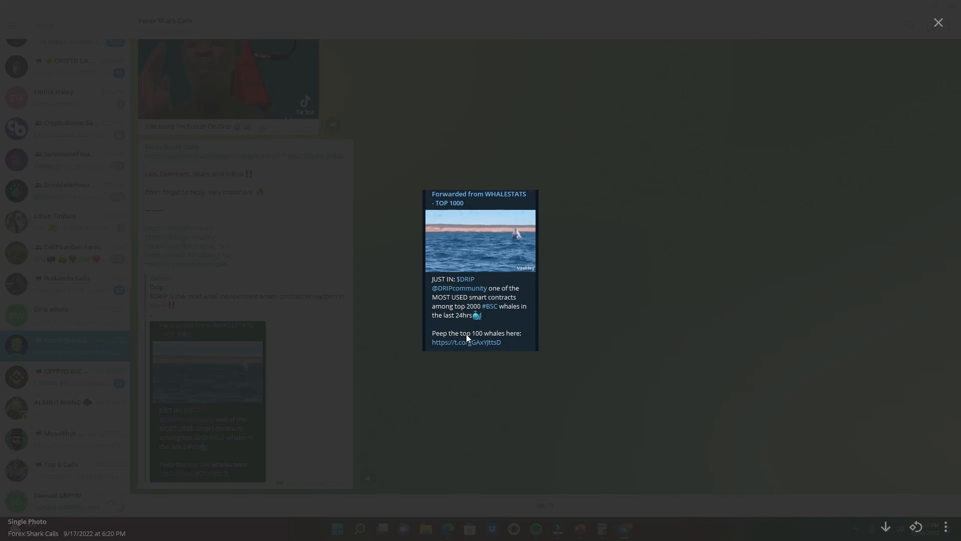
{"action": "left_click", "coordinate": [532, 285]}
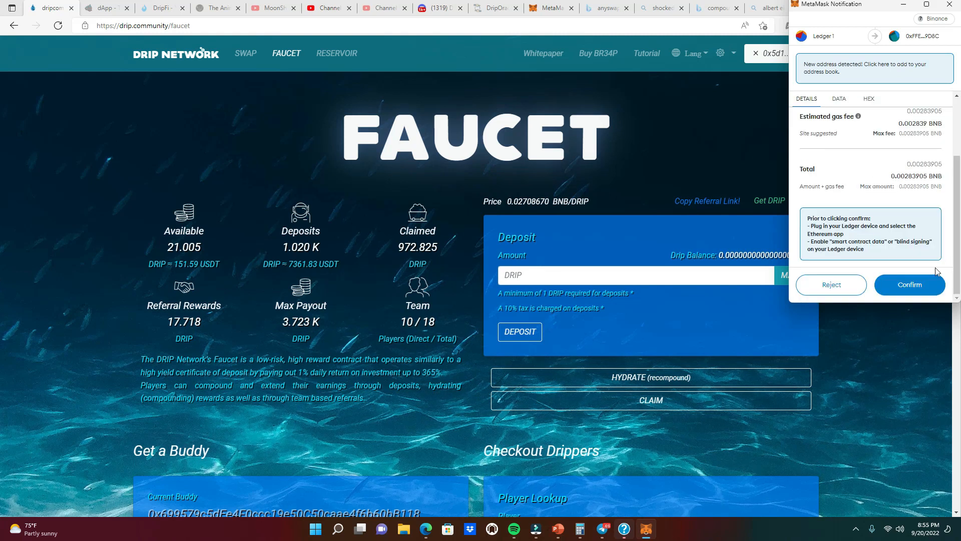
Step: Confirm the MetaMask compound transaction and dismiss the Compound success message
{"action": "left_click", "coordinate": [910, 285]}
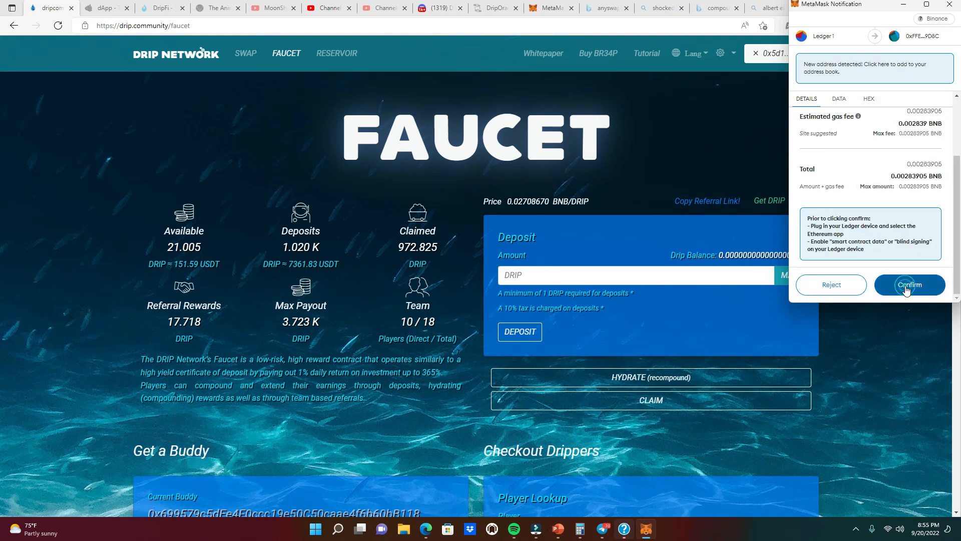
{"action": "left_click", "coordinate": [909, 284]}
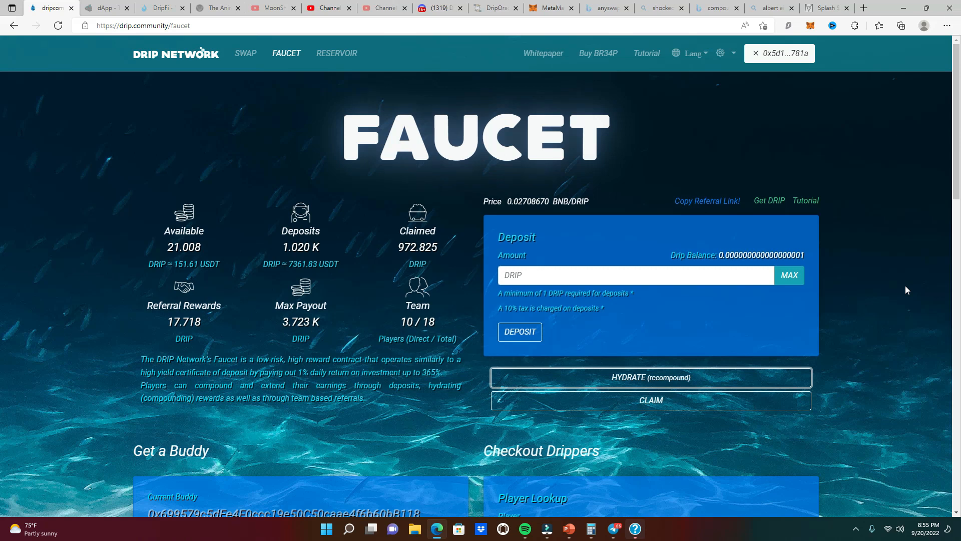
{"action": "left_click", "coordinate": [650, 377]}
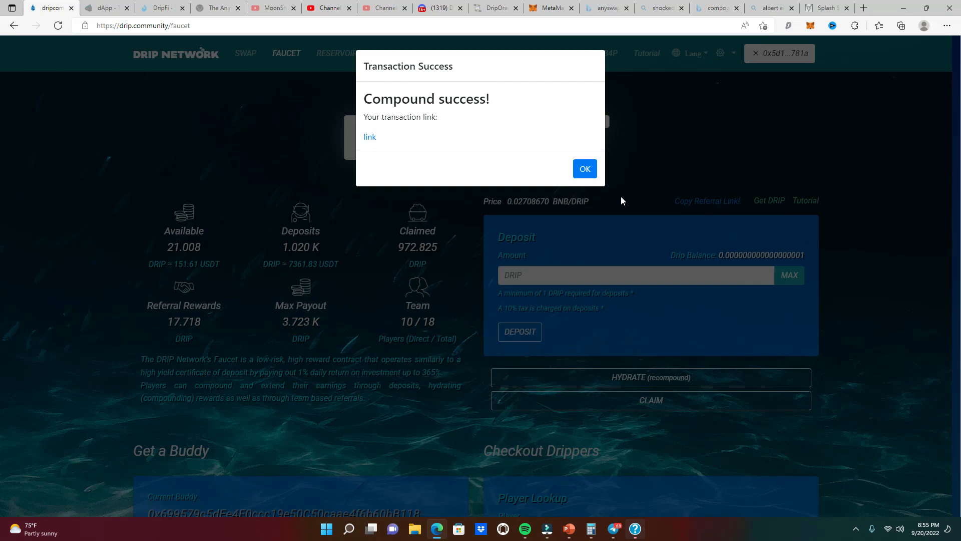
{"action": "left_click", "coordinate": [584, 169]}
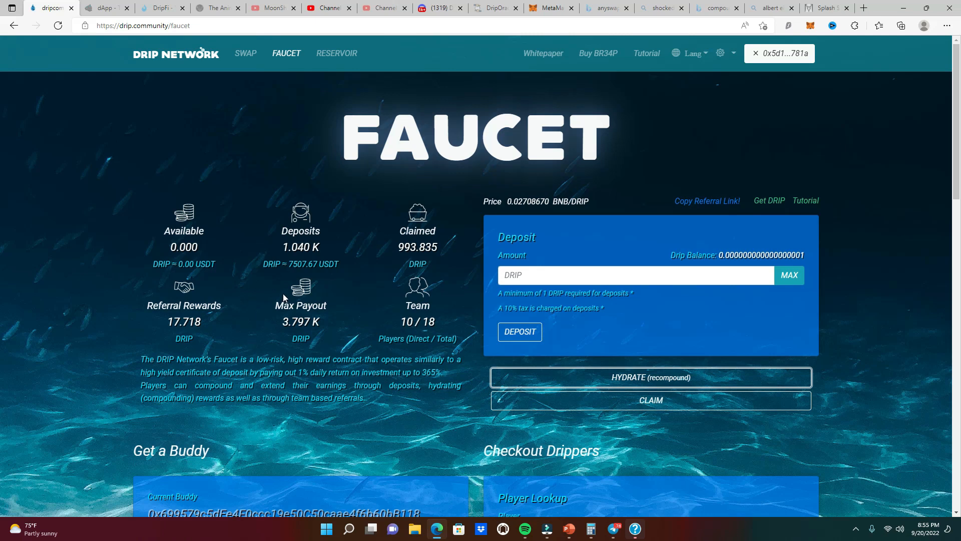
{"action": "mouse_move", "coordinate": [254, 344]}
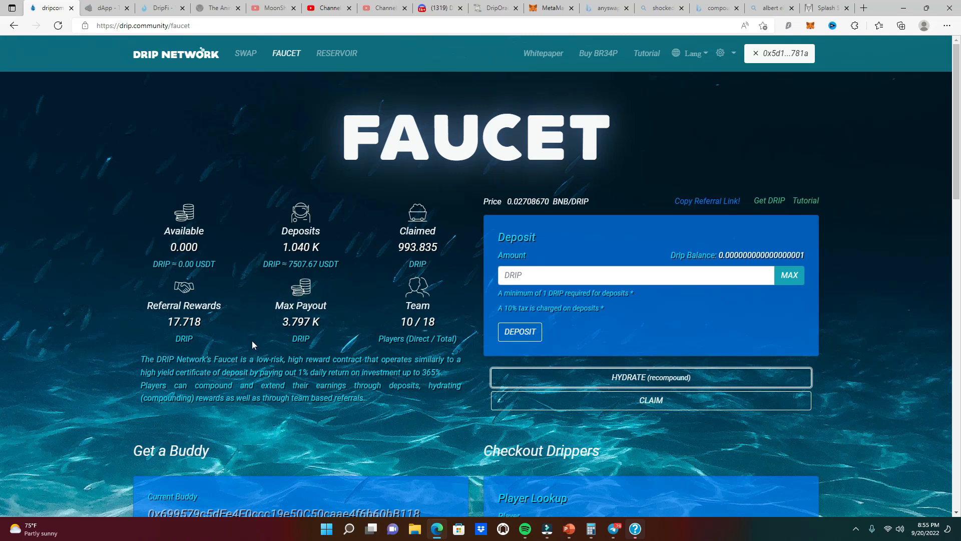